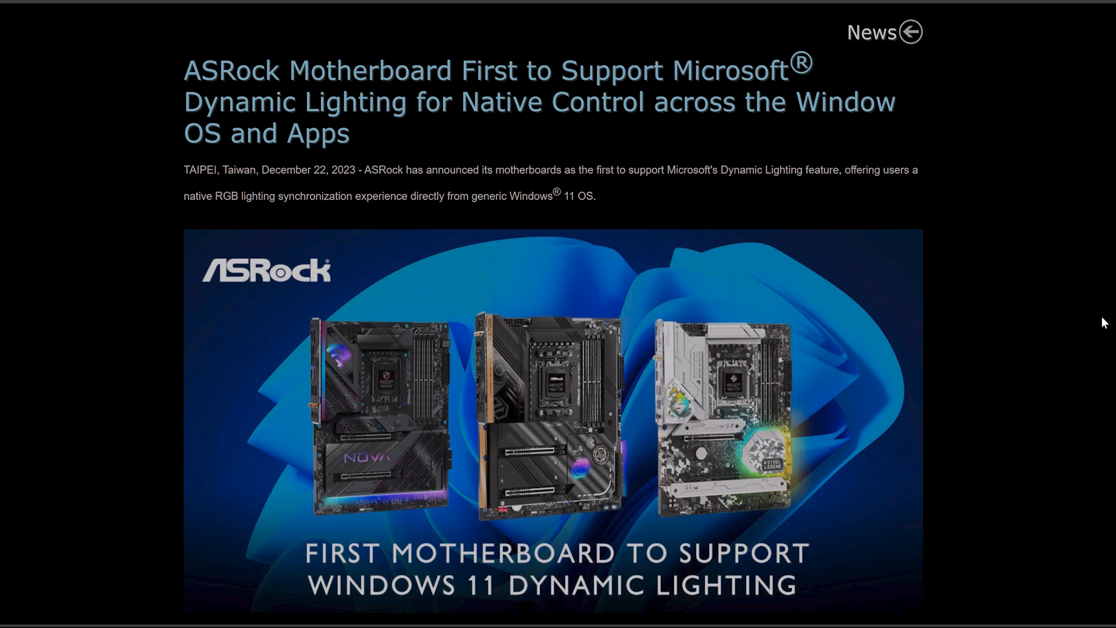
Scroll ASRock's Dynamic Lighting news article down to the MCU Firmware Update heading.
{"action": "scroll", "scroll_direction": "down", "scroll_amount": 3}
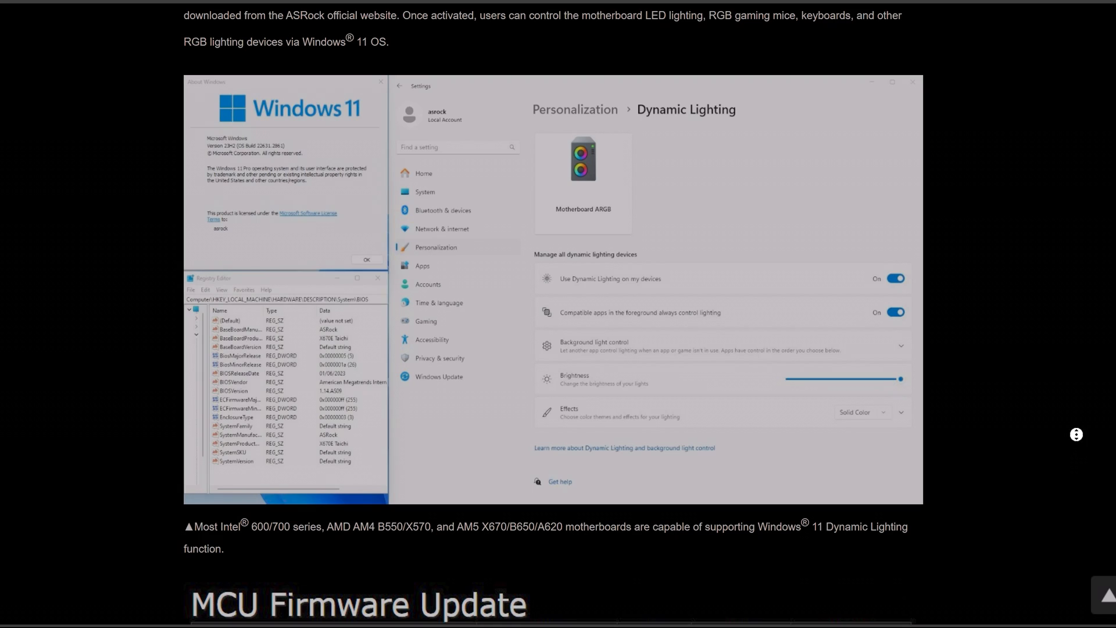
{"action": "scroll", "scroll_direction": "down", "scroll_amount": 3}
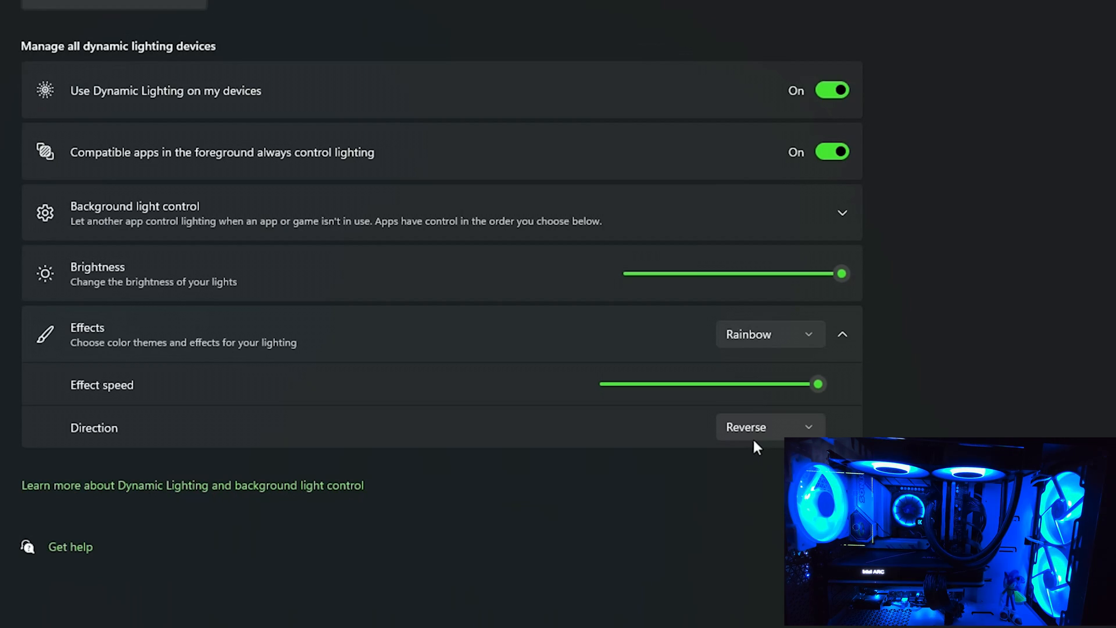
Set the Rainbow direction to Forward, then switch the Dynamic Lighting effect to Wave.
{"action": "left_click", "coordinate": [769, 427]}
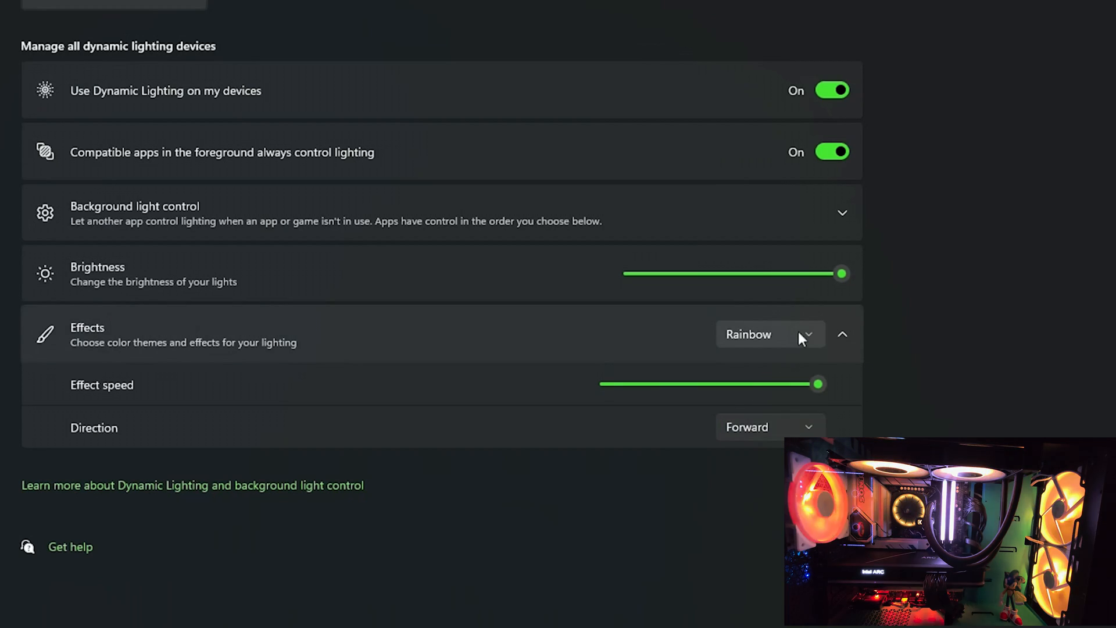
{"action": "left_click", "coordinate": [768, 333]}
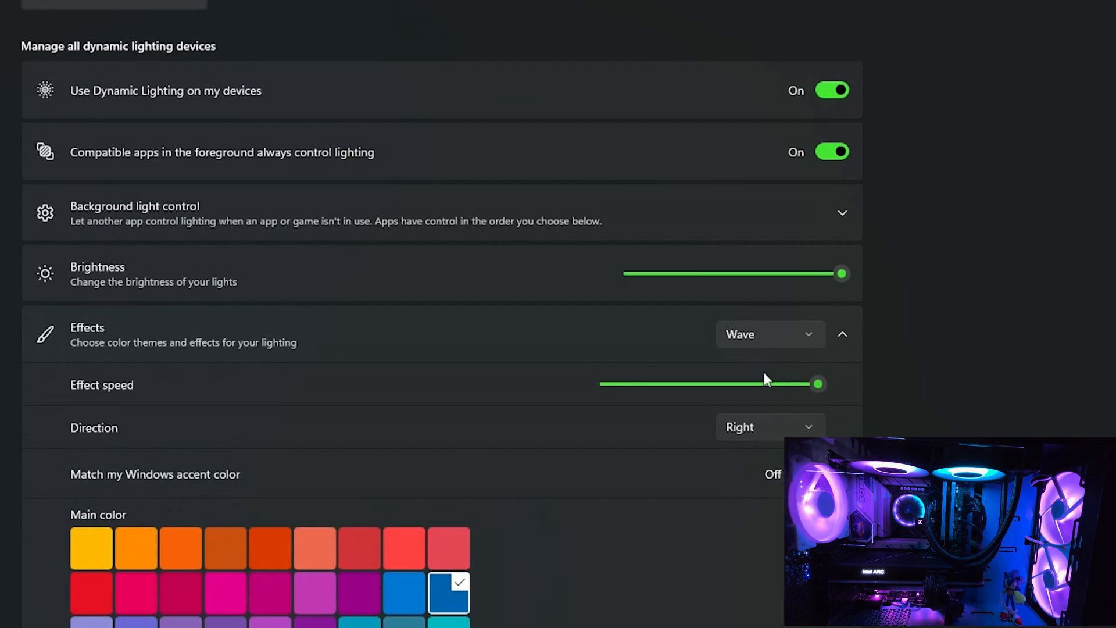
{"action": "scroll", "scroll_direction": "down", "scroll_amount": 3}
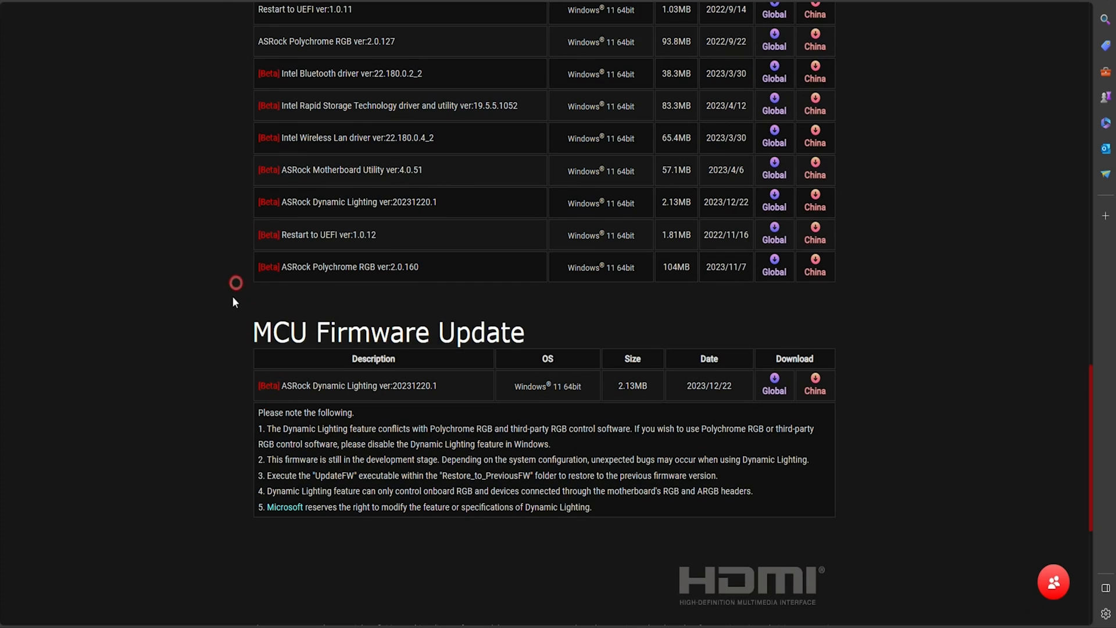
Scroll the download page to the MCU Firmware Update ver:20231220.1 Global download link.
{"action": "scroll", "scroll_direction": "down", "scroll_amount": 3}
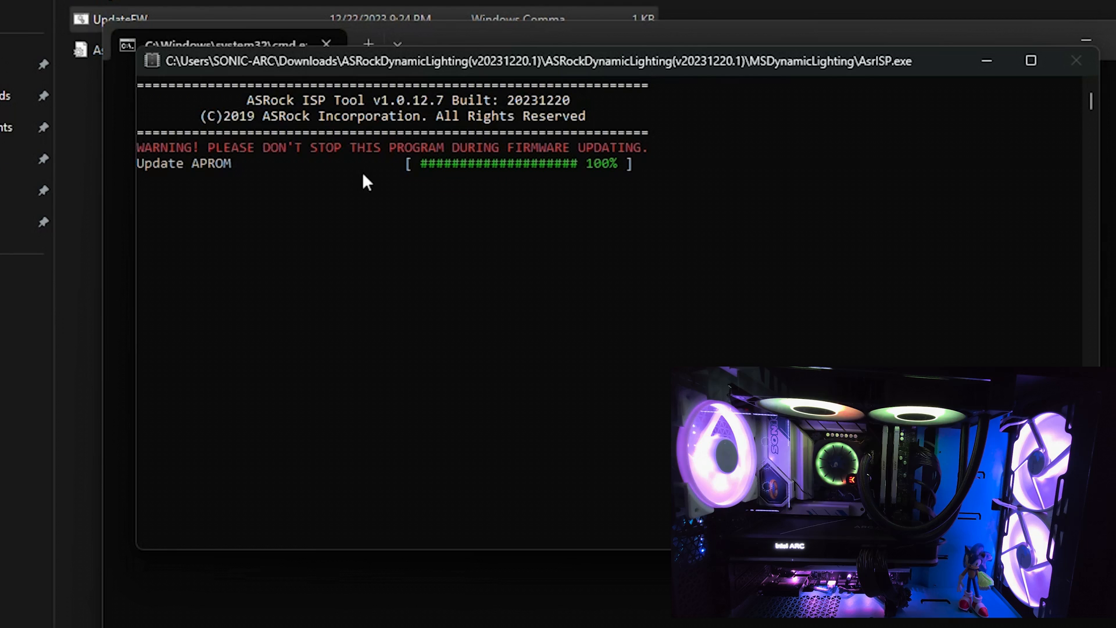
{"action": "mouse_move", "coordinate": [415, 219]}
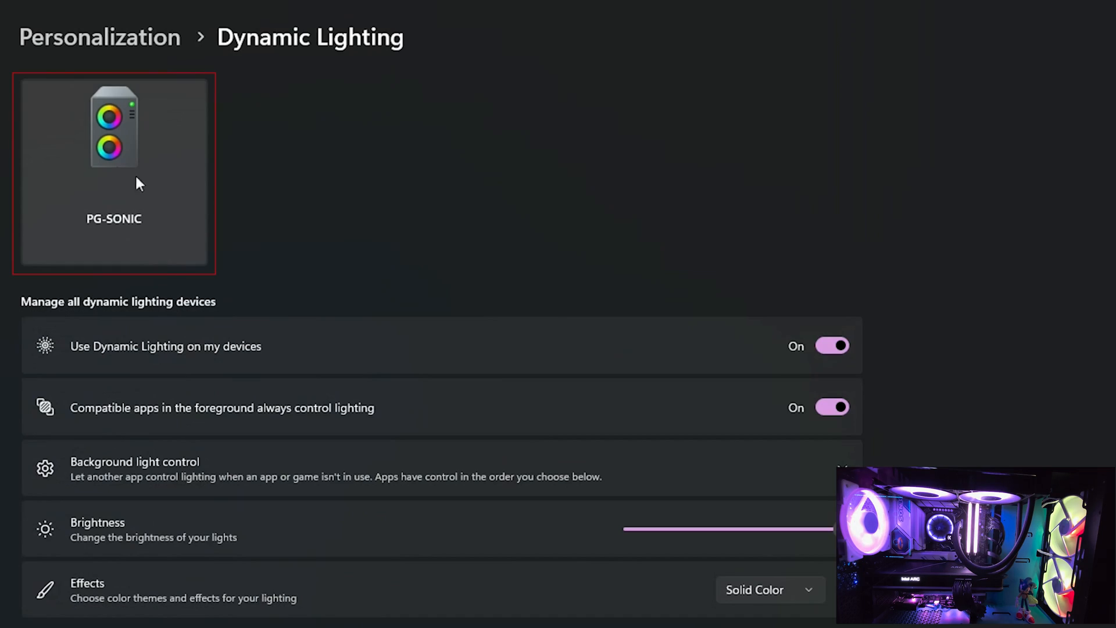
{"action": "mouse_move", "coordinate": [156, 171]}
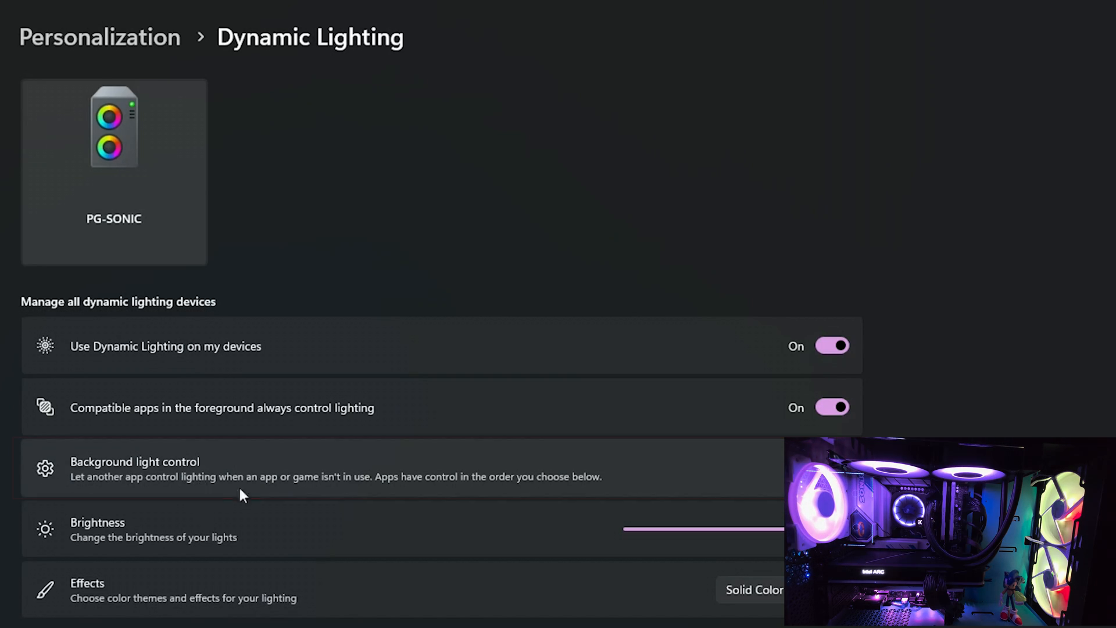
Open the PG-SONIC device's lighting settings and list its Rainbow effect choices.
{"action": "left_click", "coordinate": [133, 461]}
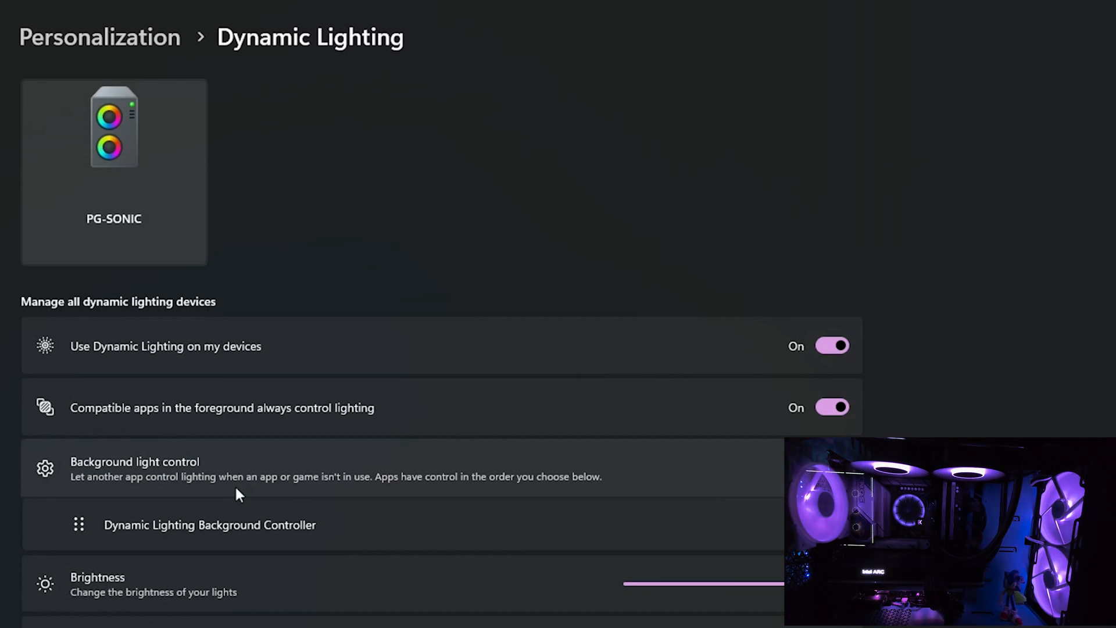
{"action": "left_click", "coordinate": [114, 171]}
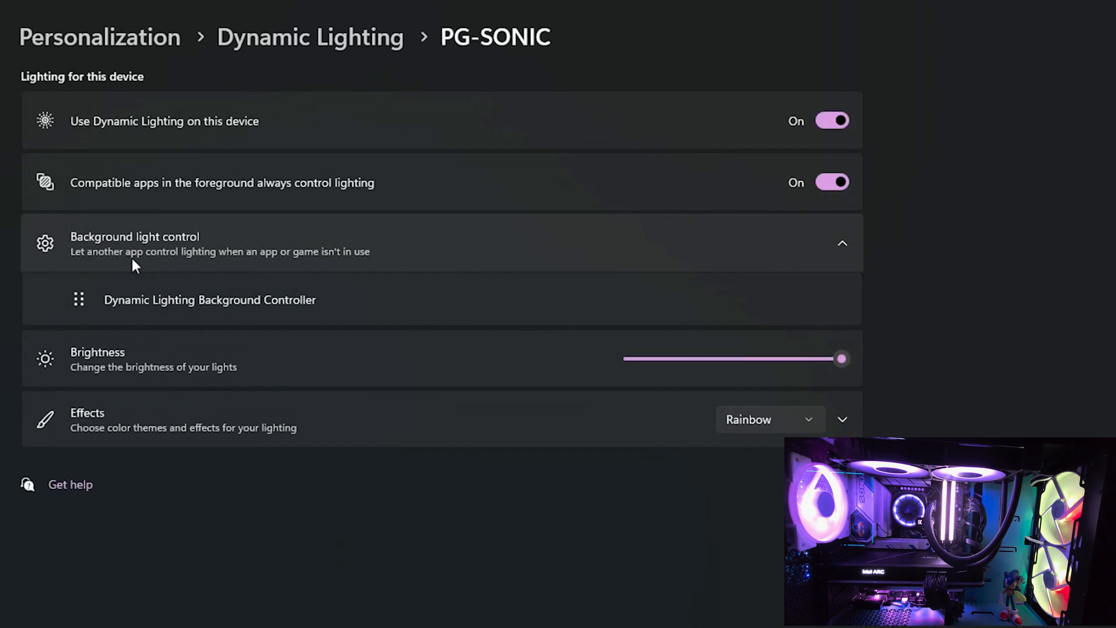
{"action": "left_click", "coordinate": [841, 243]}
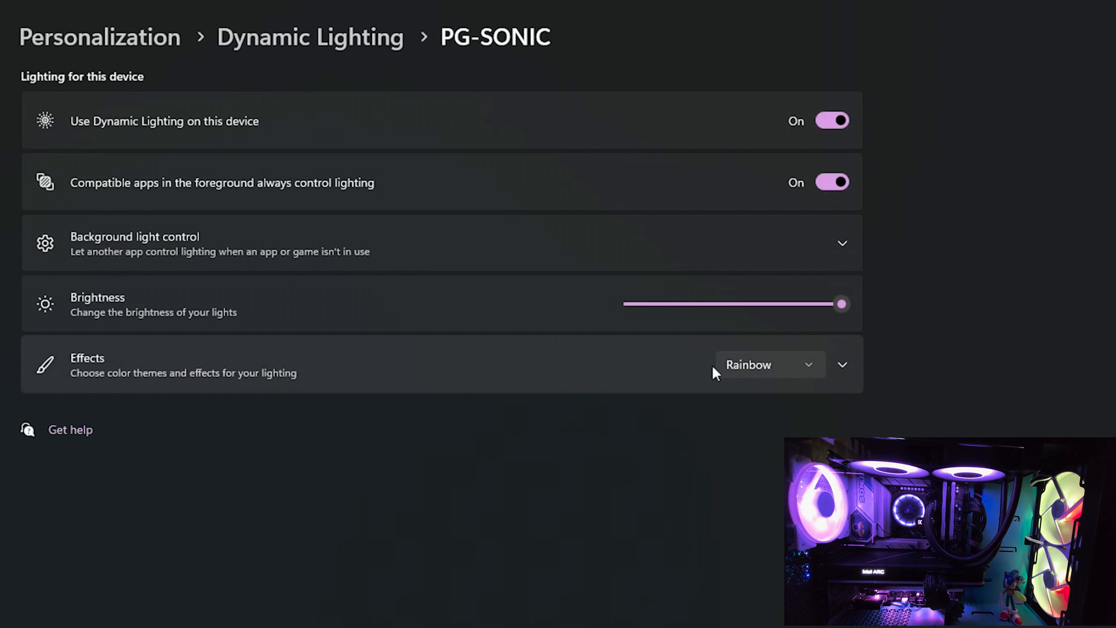
{"action": "left_click", "coordinate": [768, 365]}
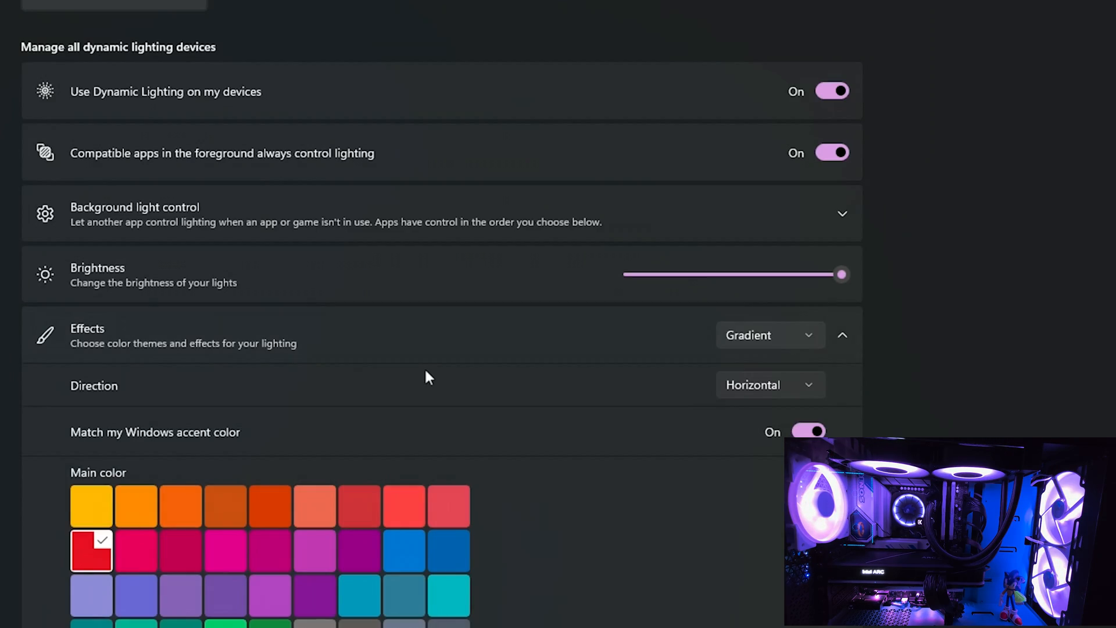
Turn on Match my Windows accent color and choose a green Windows accent color.
{"action": "scroll", "scroll_direction": "down", "scroll_amount": 3}
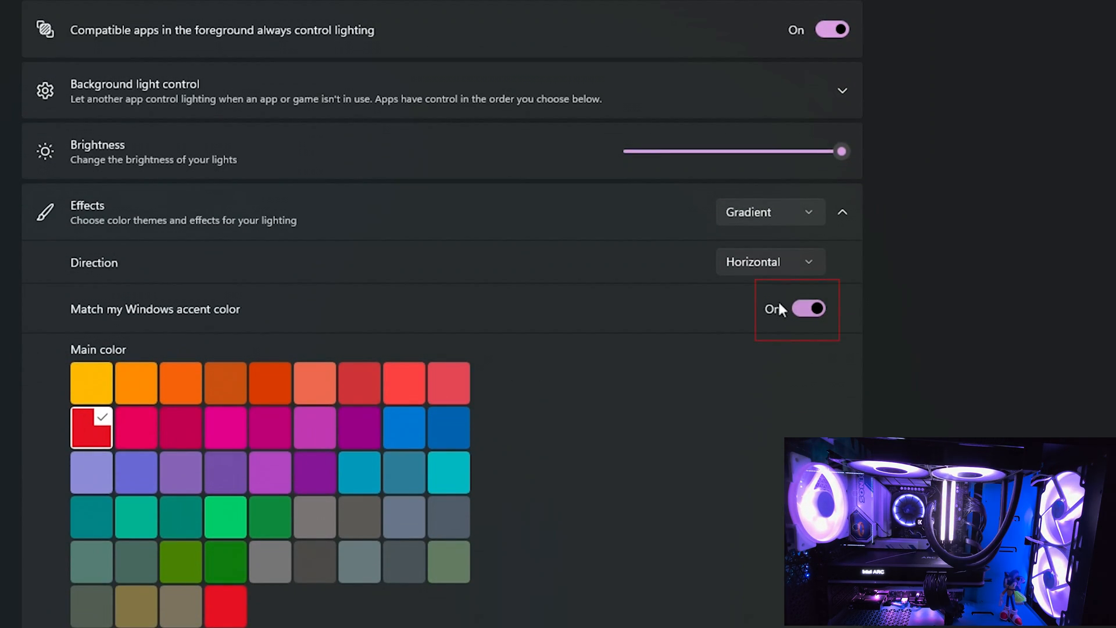
{"action": "left_click", "coordinate": [770, 211]}
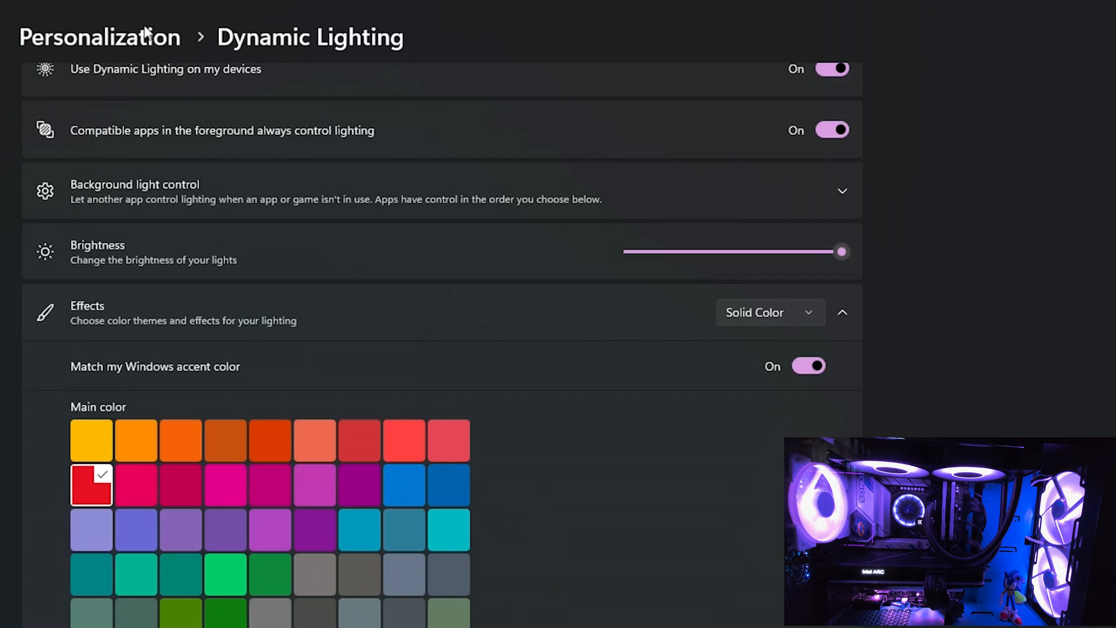
{"action": "left_click", "coordinate": [99, 36]}
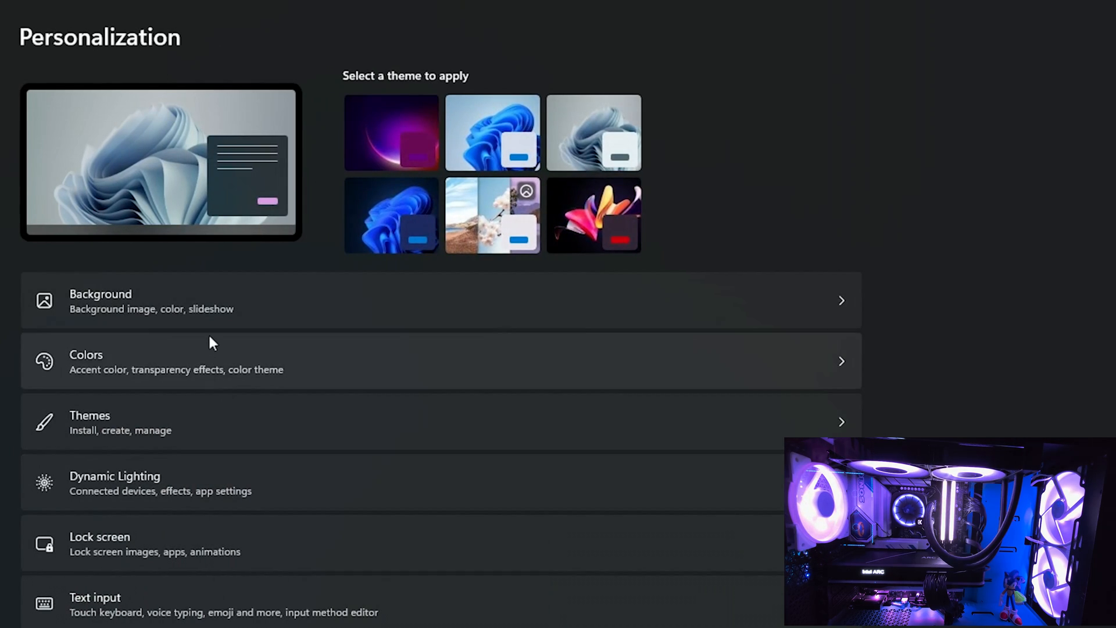
{"action": "left_click", "coordinate": [85, 361]}
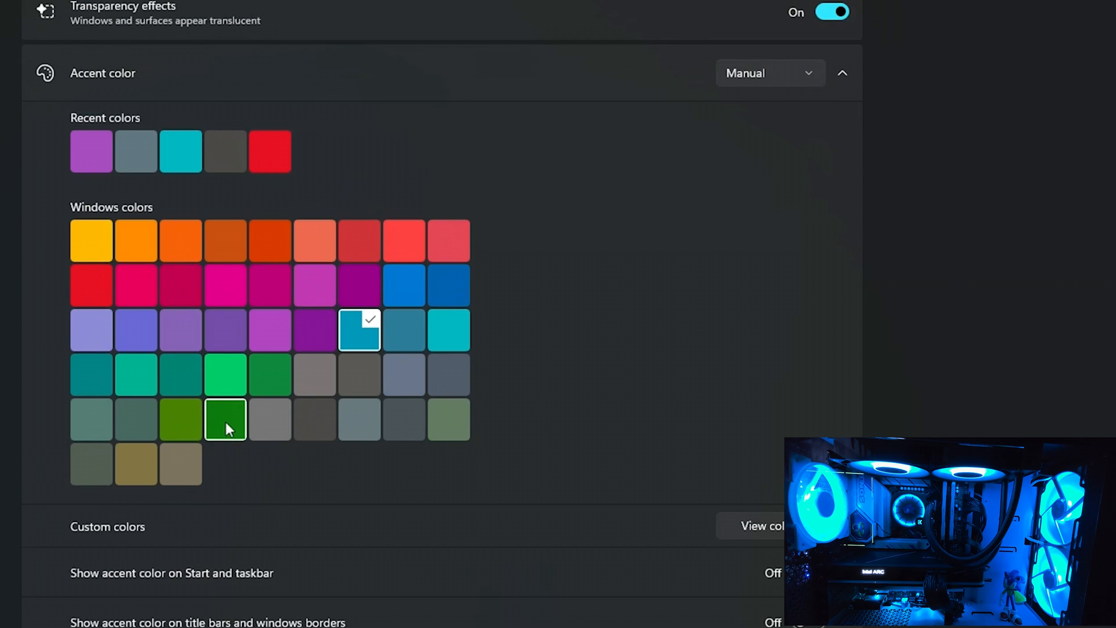
{"action": "left_click", "coordinate": [226, 419]}
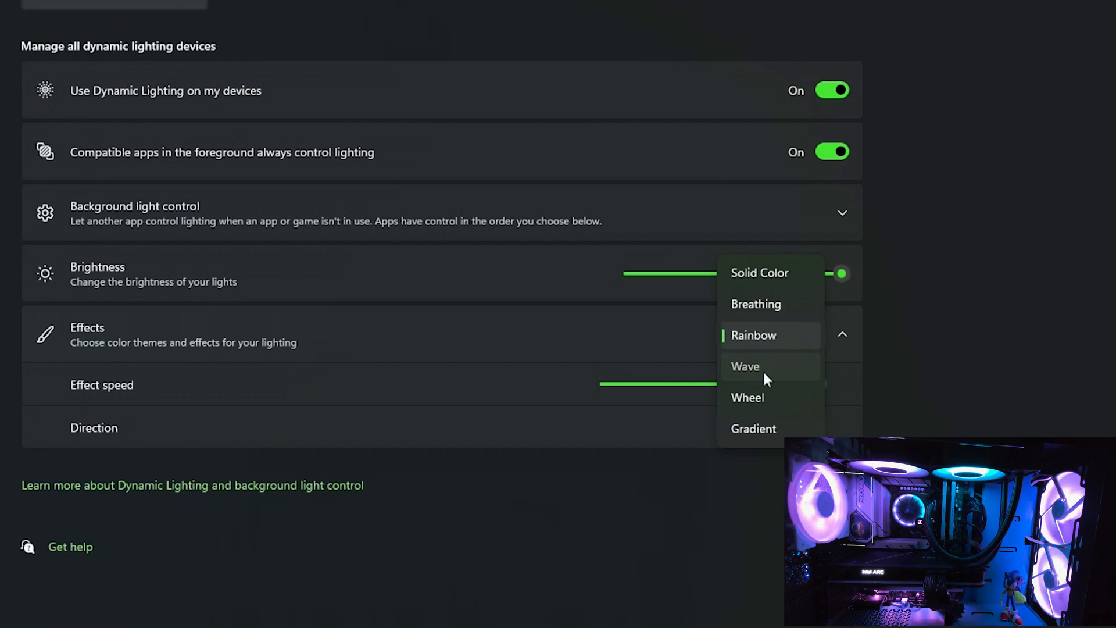
Select the Wheel lighting effect and drag the Brightness slider lower.
{"action": "left_click", "coordinate": [748, 397]}
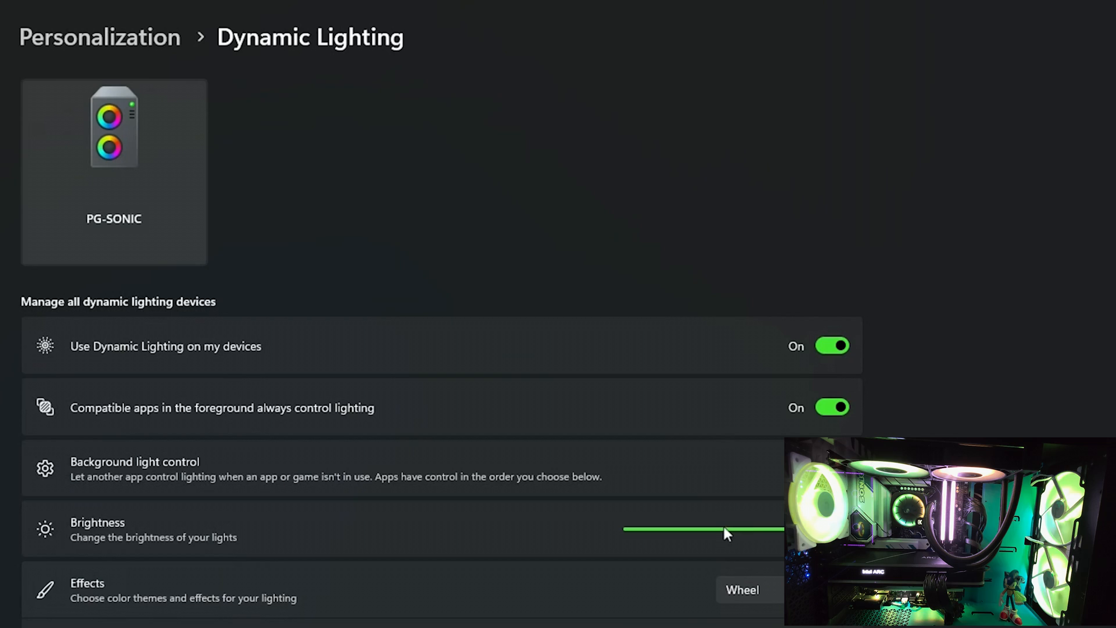
{"action": "left_click_drag", "start_coordinate": [725, 530], "coordinate": [629, 530]}
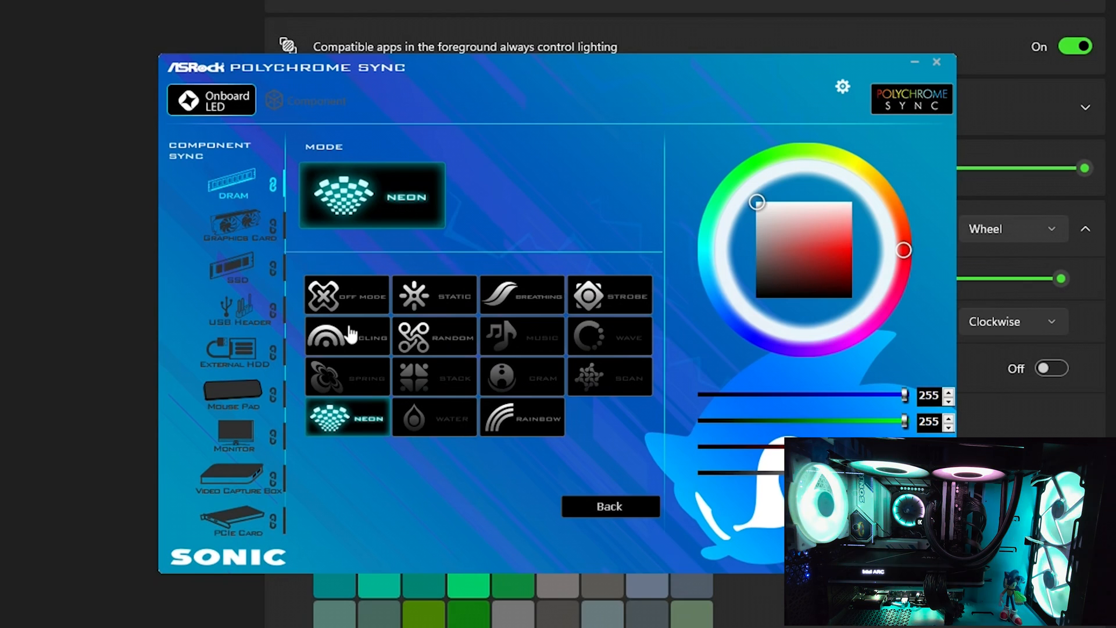
Switch the onboard LED mode between Cycling and Neon, finishing on Neon.
{"action": "left_click", "coordinate": [347, 336]}
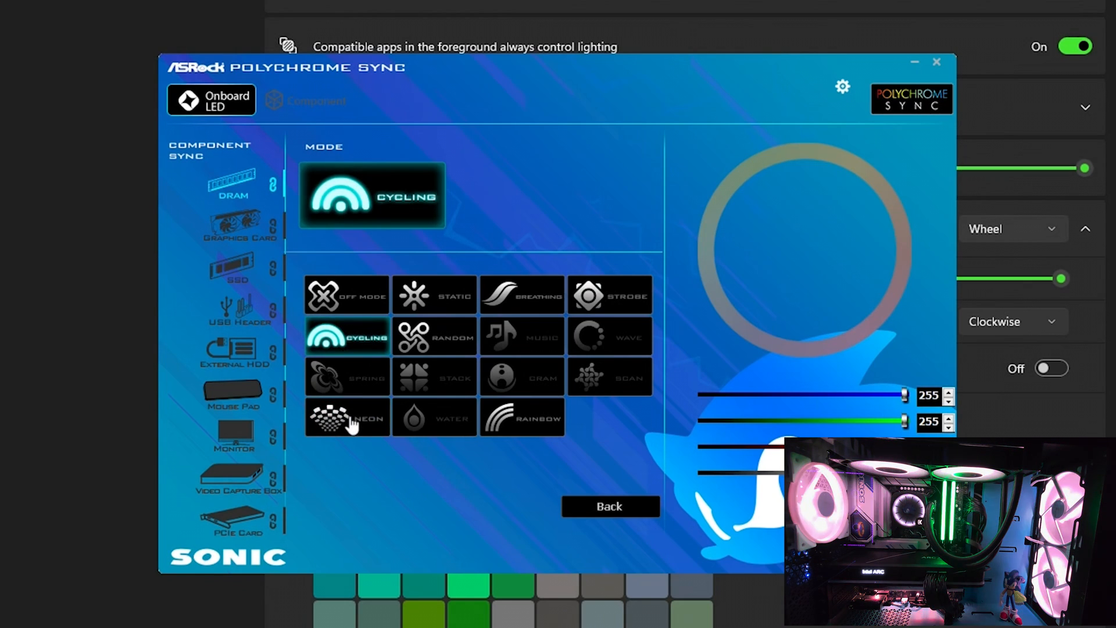
{"action": "left_click", "coordinate": [347, 416]}
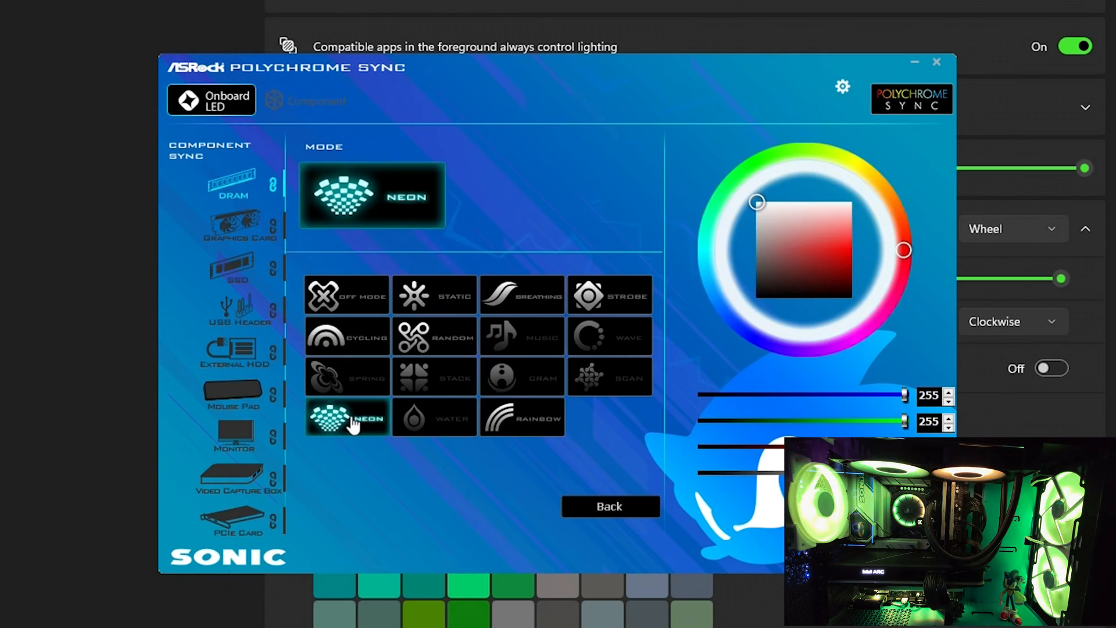
{"action": "left_click", "coordinate": [346, 336]}
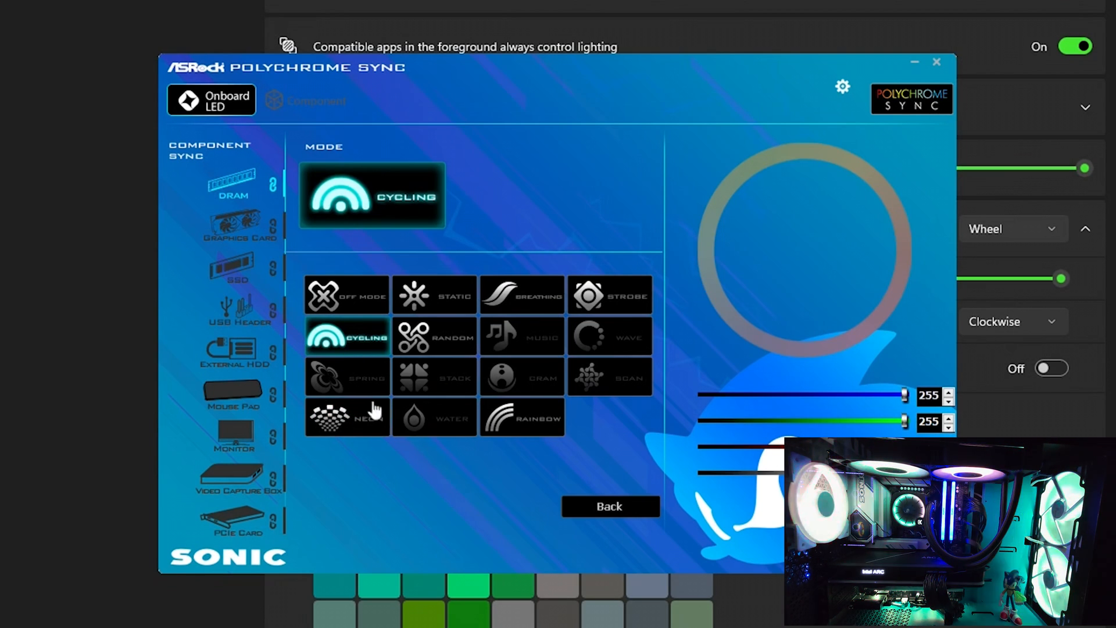
{"action": "left_click", "coordinate": [347, 417]}
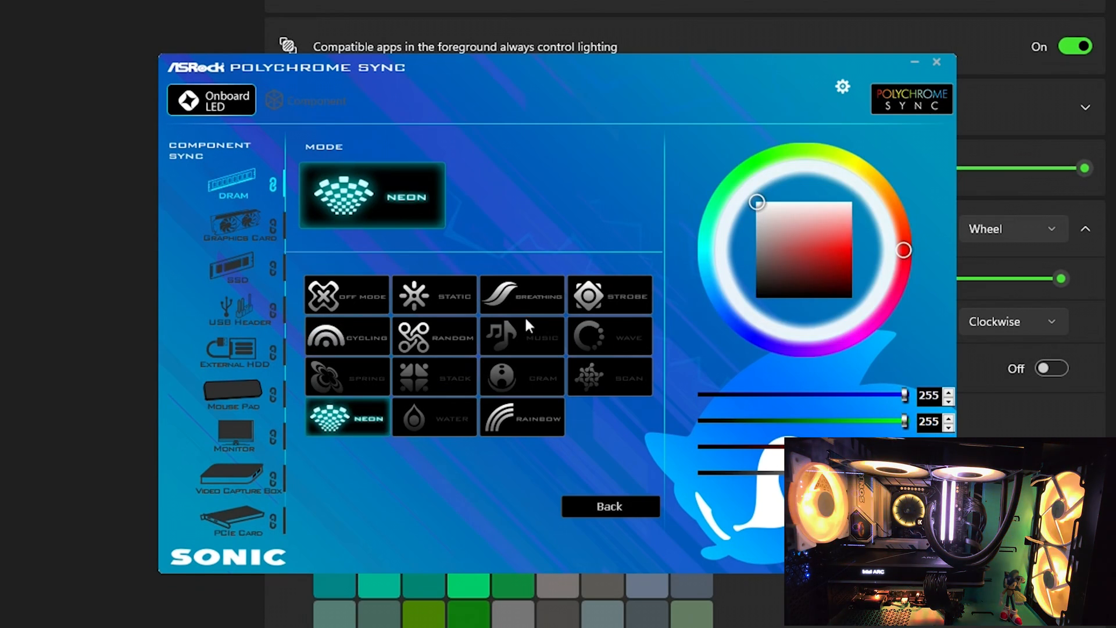
{"action": "left_click", "coordinate": [522, 295]}
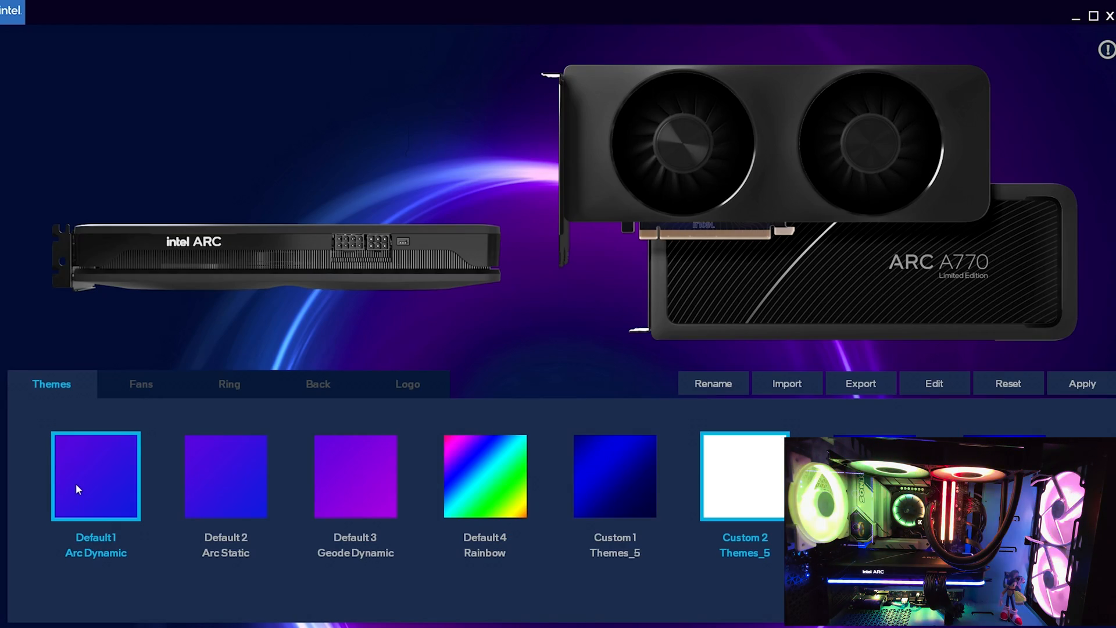
Preview the Geode Dynamic, Rainbow and white Custom 2 card themes, then show fan lighting zones.
{"action": "left_click", "coordinate": [355, 476]}
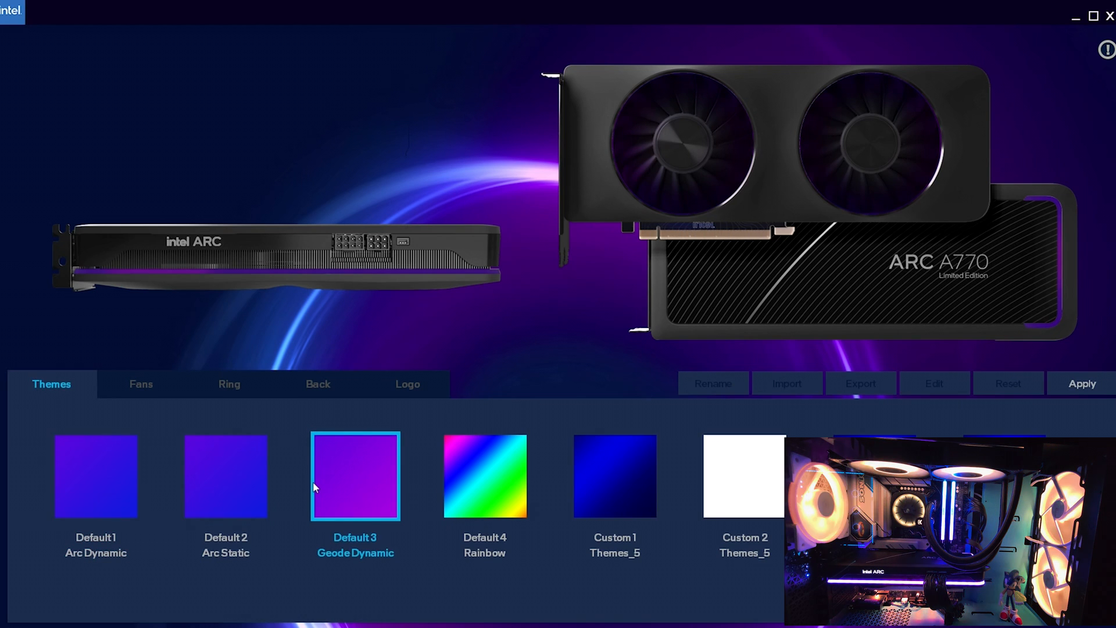
{"action": "left_click", "coordinate": [484, 476]}
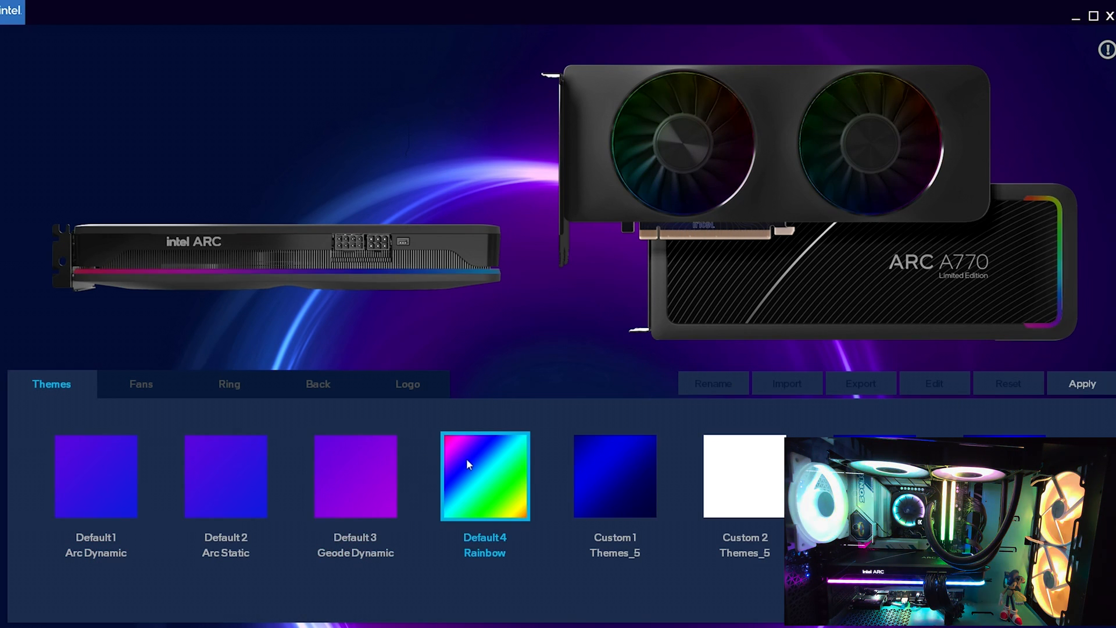
{"action": "left_click", "coordinate": [744, 475]}
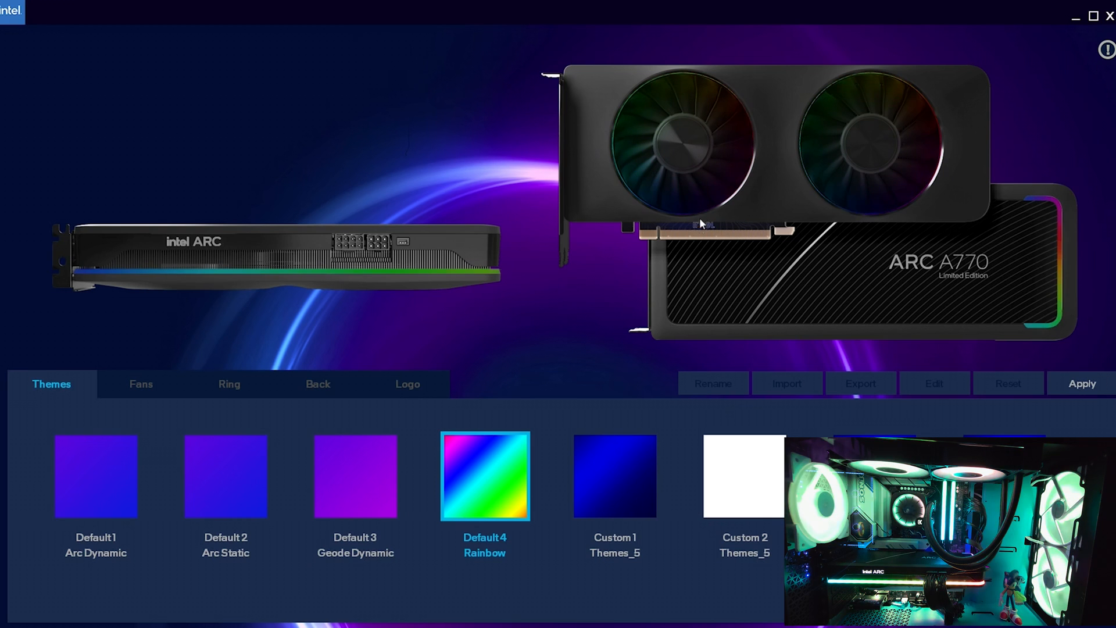
{"action": "left_click", "coordinate": [744, 476]}
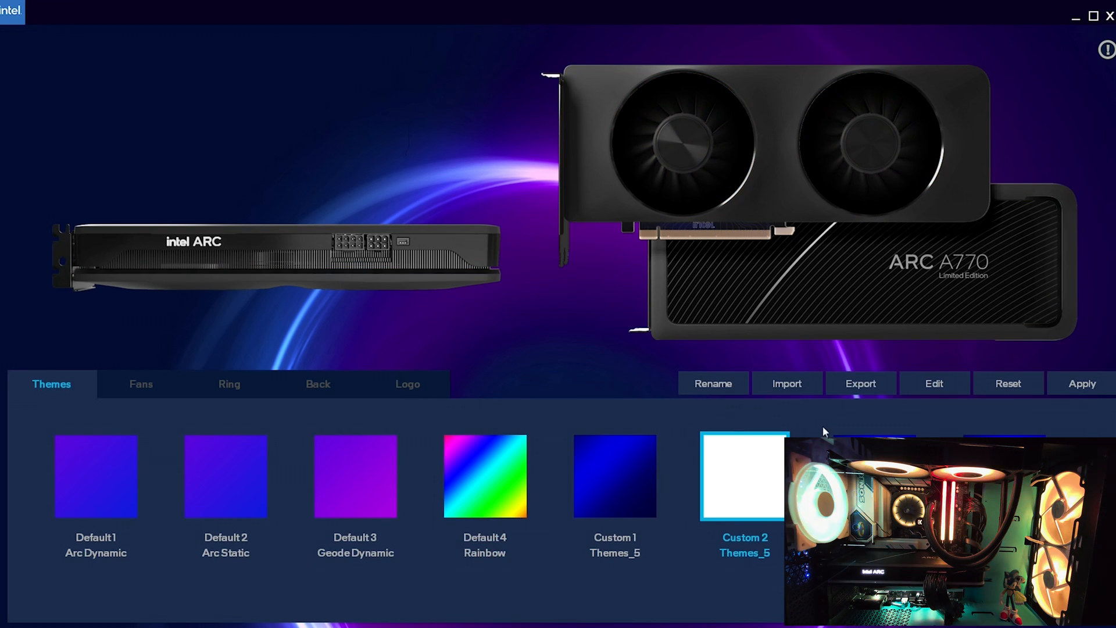
{"action": "left_click", "coordinate": [141, 384]}
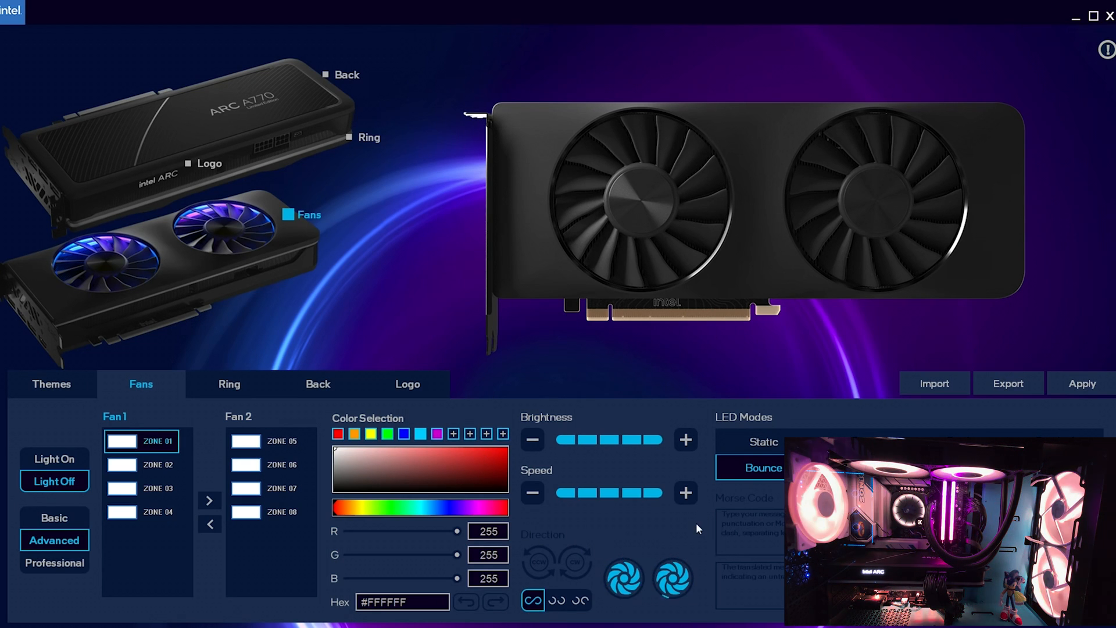
{"action": "left_click", "coordinate": [54, 459]}
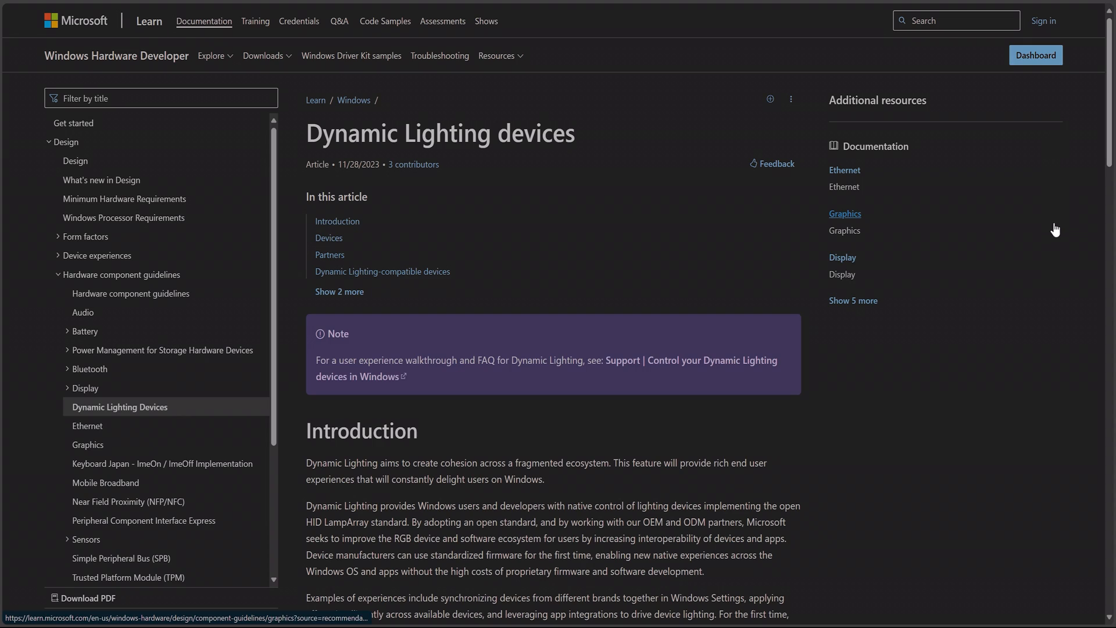
{"action": "scroll", "scroll_direction": "down", "scroll_amount": 3}
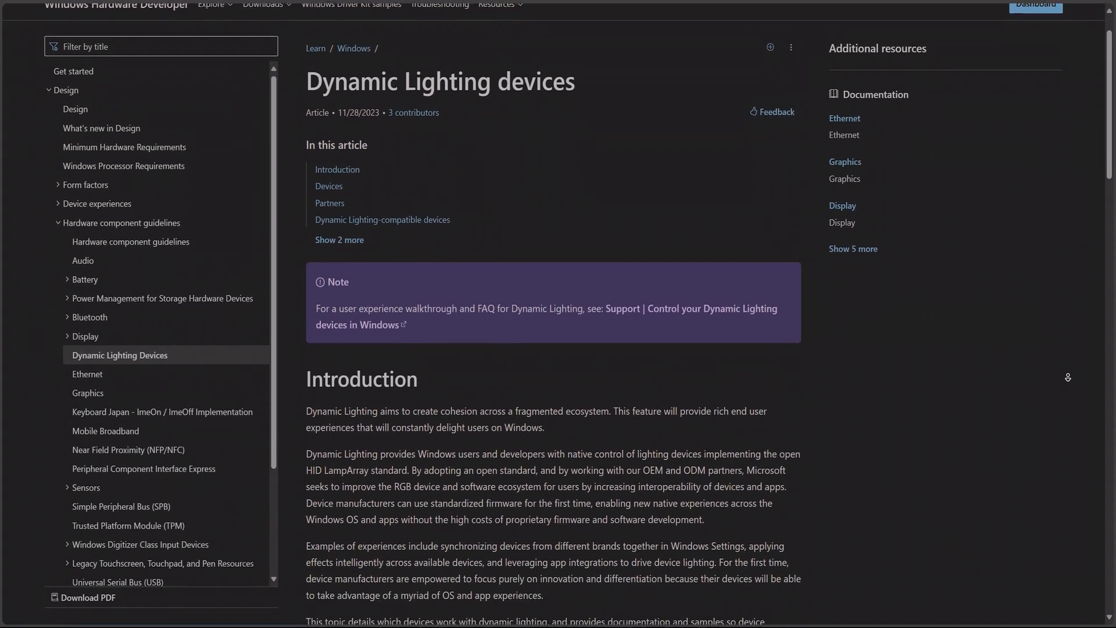
{"action": "scroll", "scroll_direction": "down", "scroll_amount": 3}
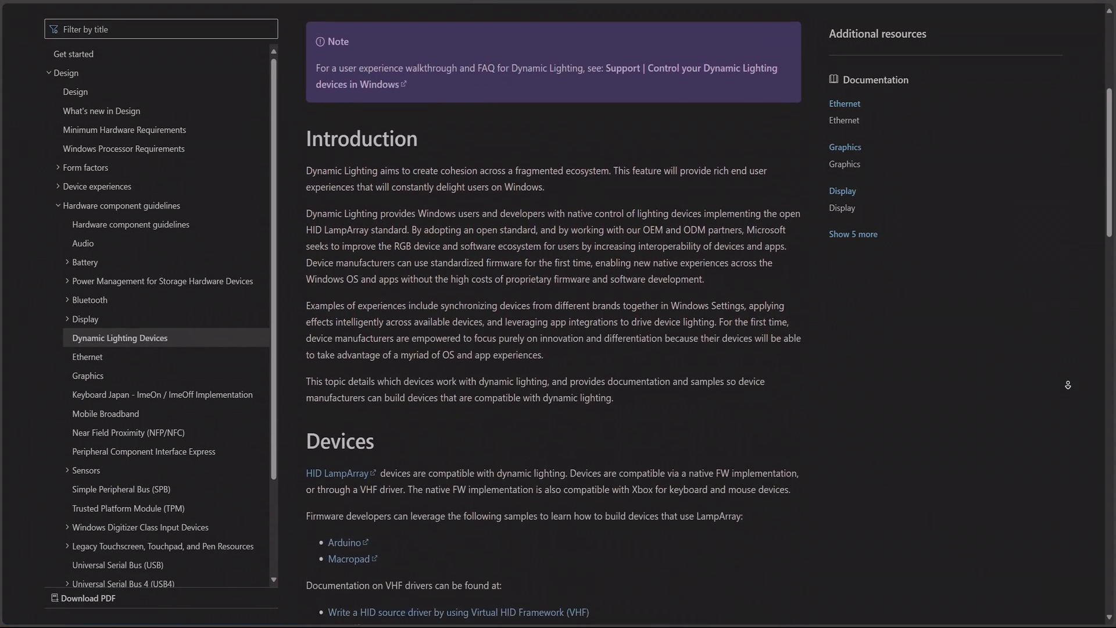
{"action": "scroll", "scroll_direction": "down", "scroll_amount": 3}
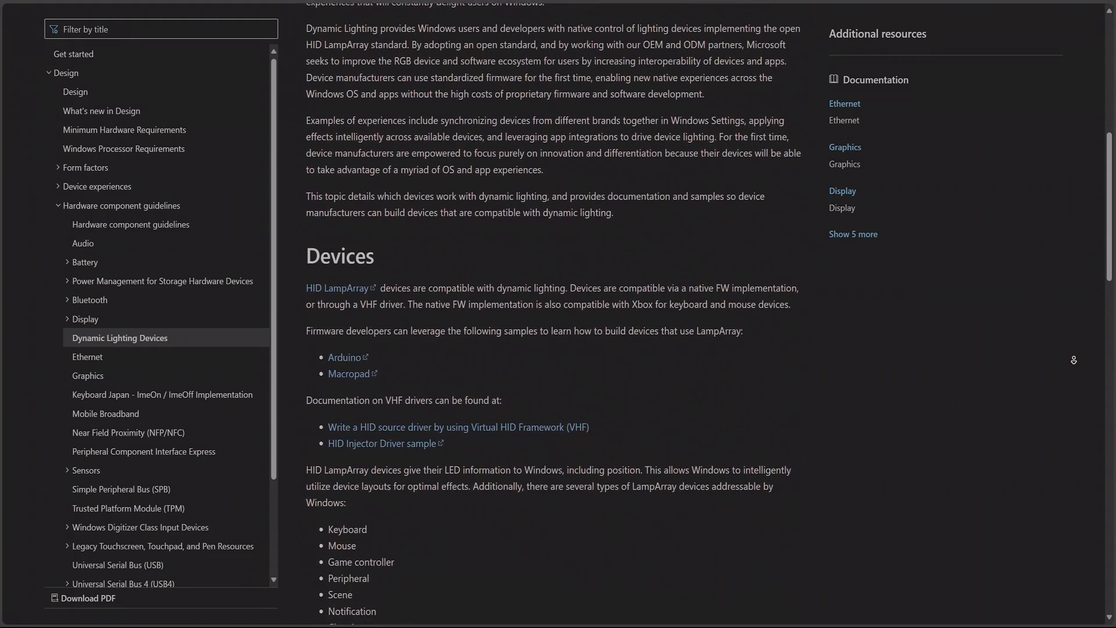
{"action": "scroll", "scroll_direction": "down", "scroll_amount": 3}
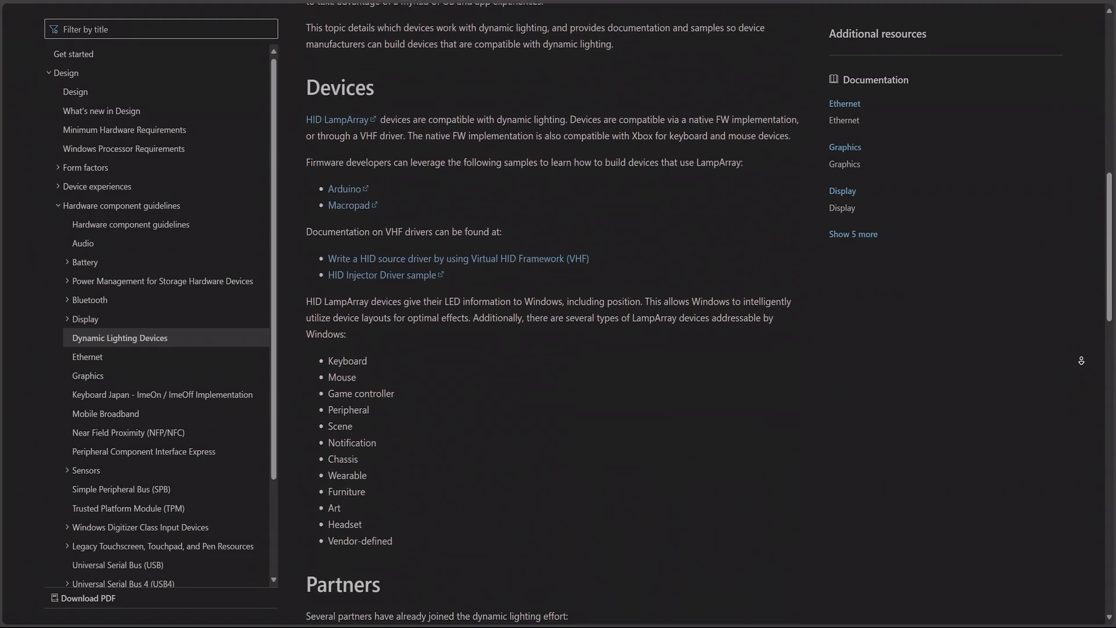
{"action": "scroll", "scroll_direction": "down", "scroll_amount": 3}
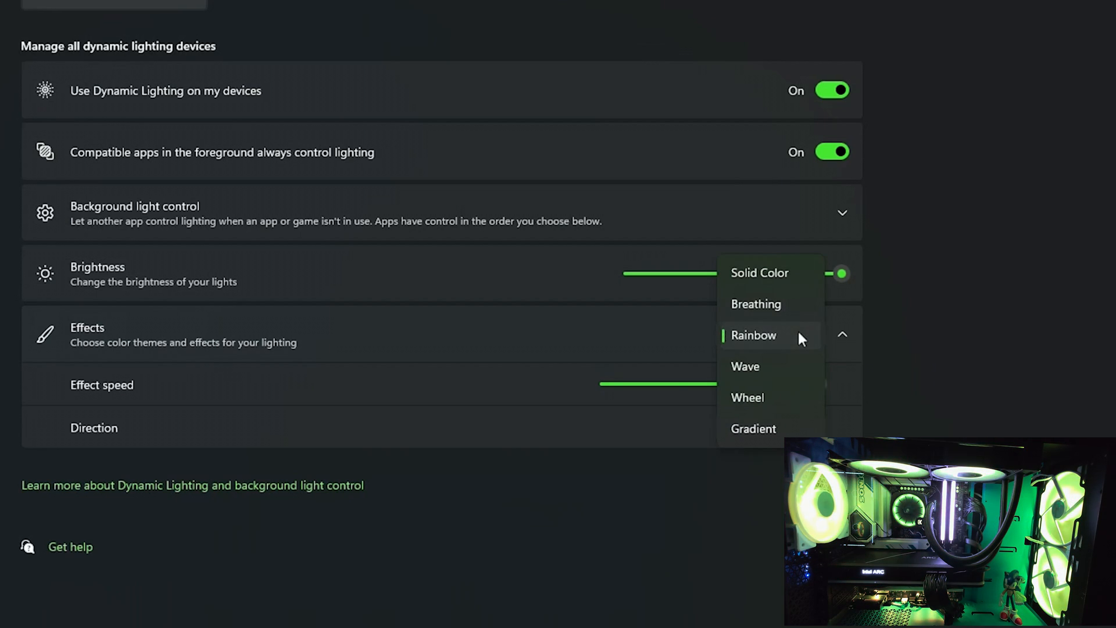
Pick Wave as the lighting effect and scroll to the main and second color grids.
{"action": "left_click", "coordinate": [744, 366]}
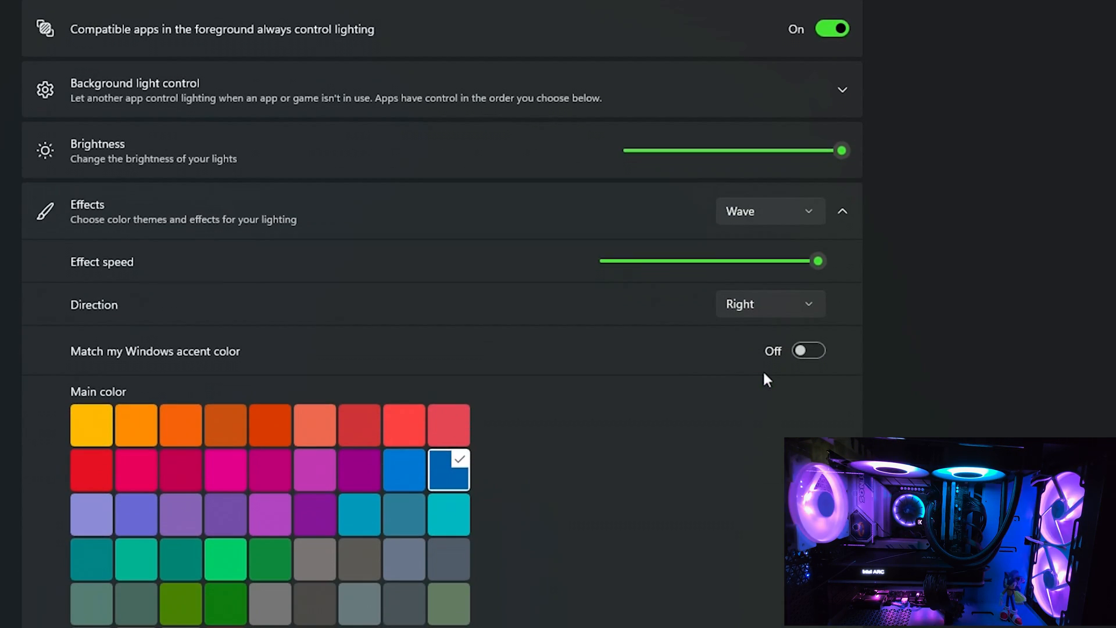
{"action": "scroll", "scroll_direction": "down", "scroll_amount": 3}
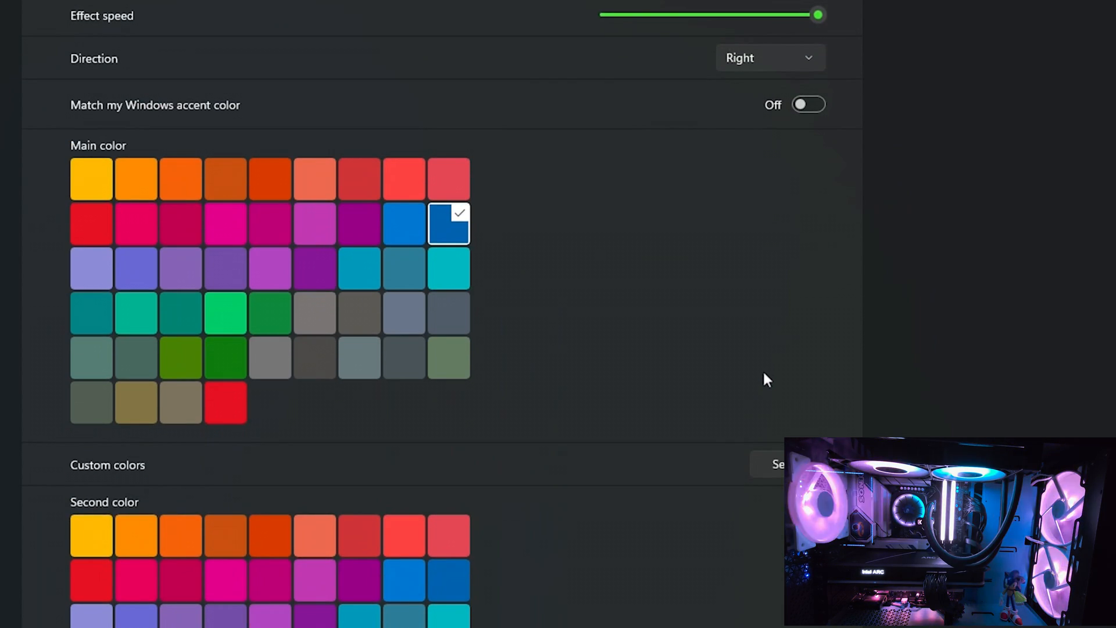
{"action": "scroll", "scroll_direction": "down", "scroll_amount": 3}
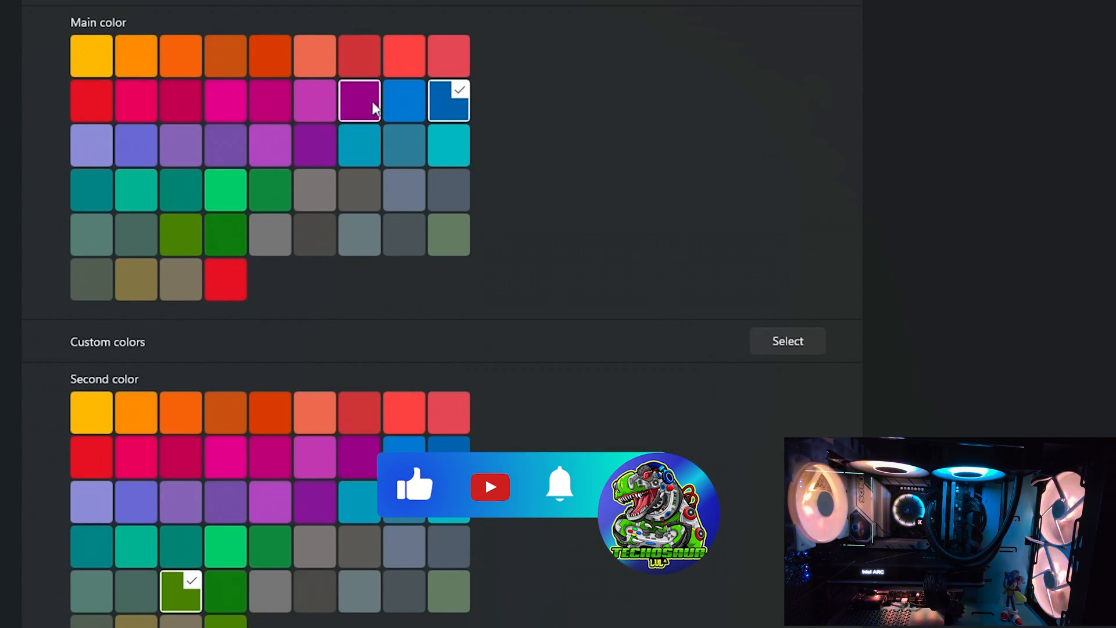